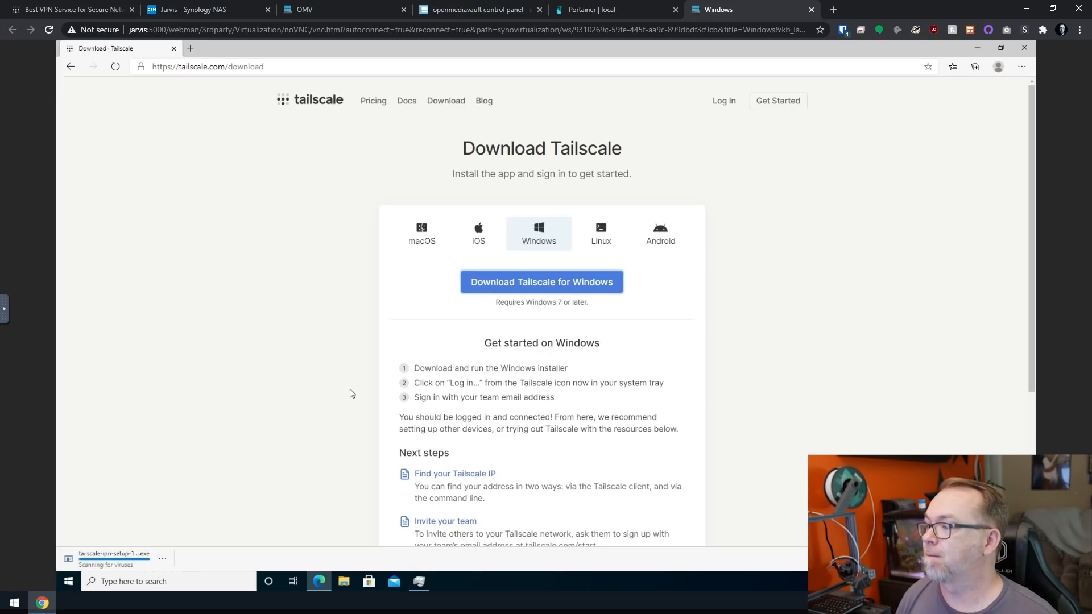
mouse_move(195, 500)
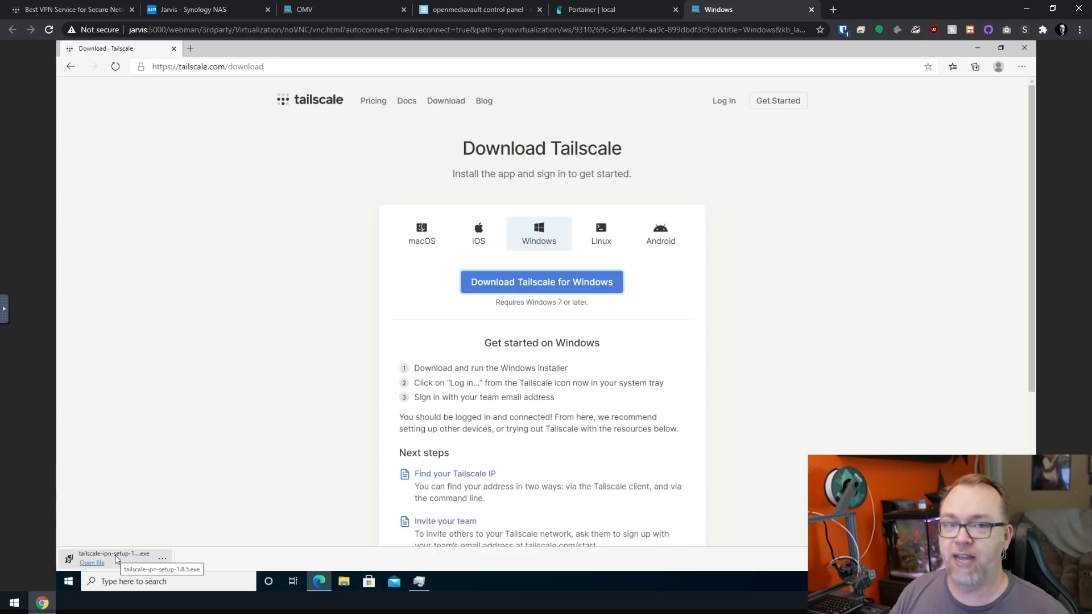
Open the downloaded tailscale-ipn-setup-1.8.5.exe from the Edge downloads bar.
click(91, 562)
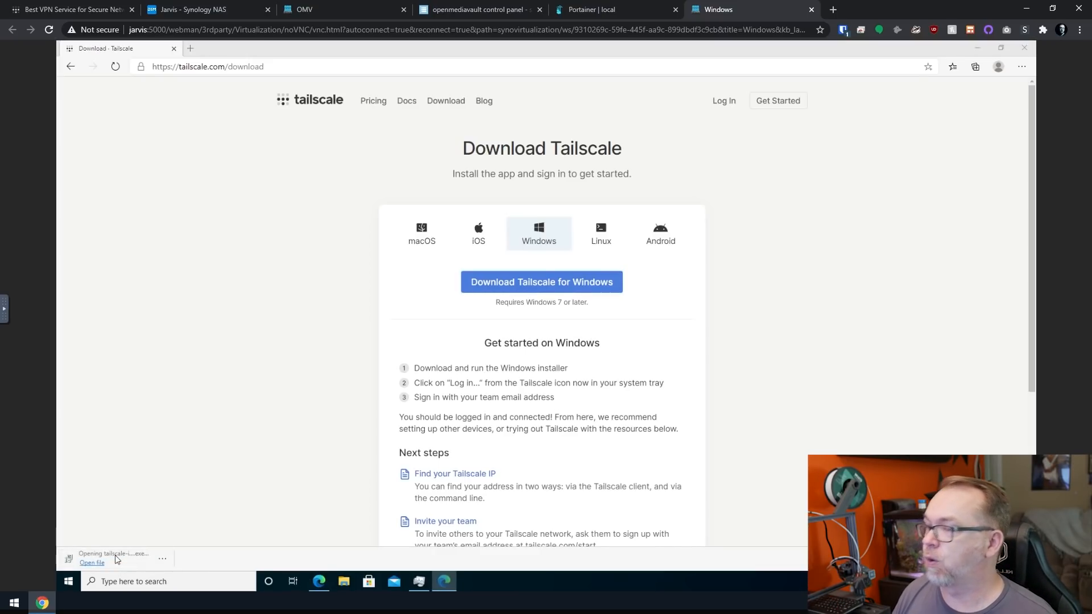
Approve the UAC prompt, install Tailscale 1.8.5 into the default folder, and close setup.
click(92, 563)
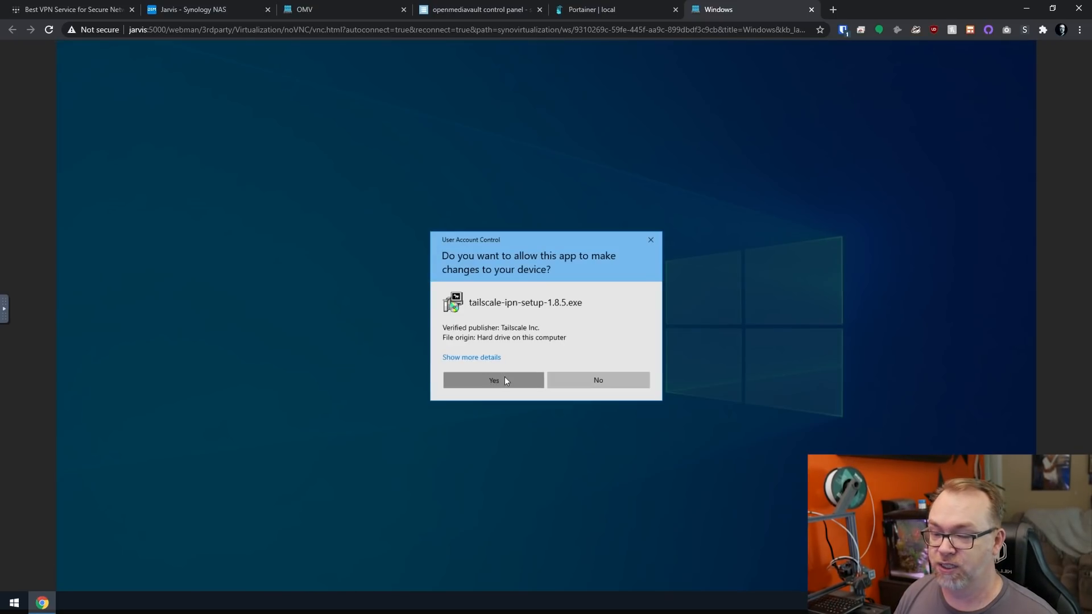
click(493, 379)
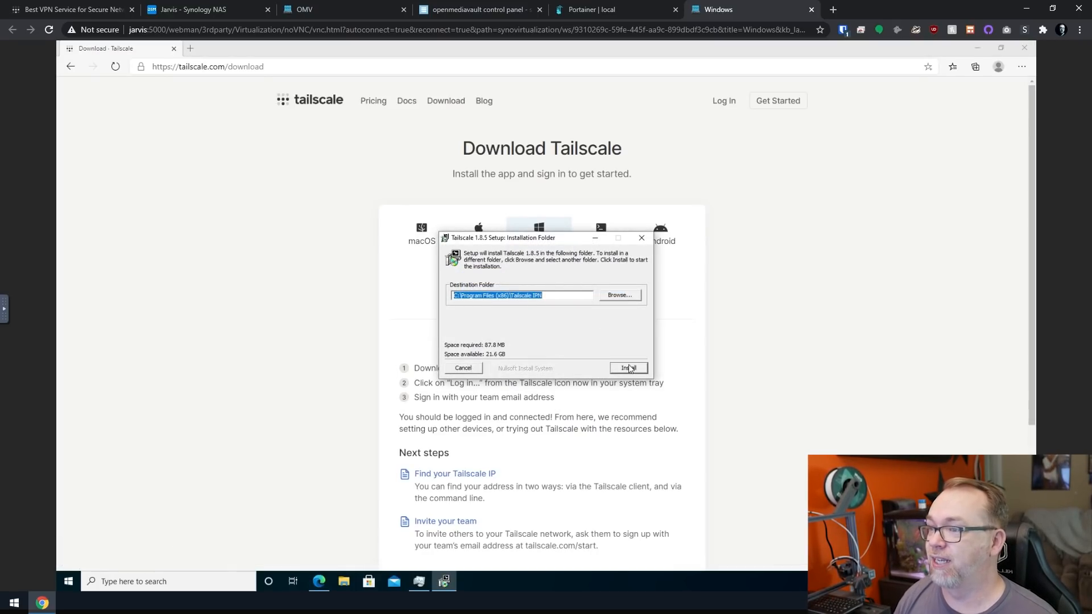
click(627, 368)
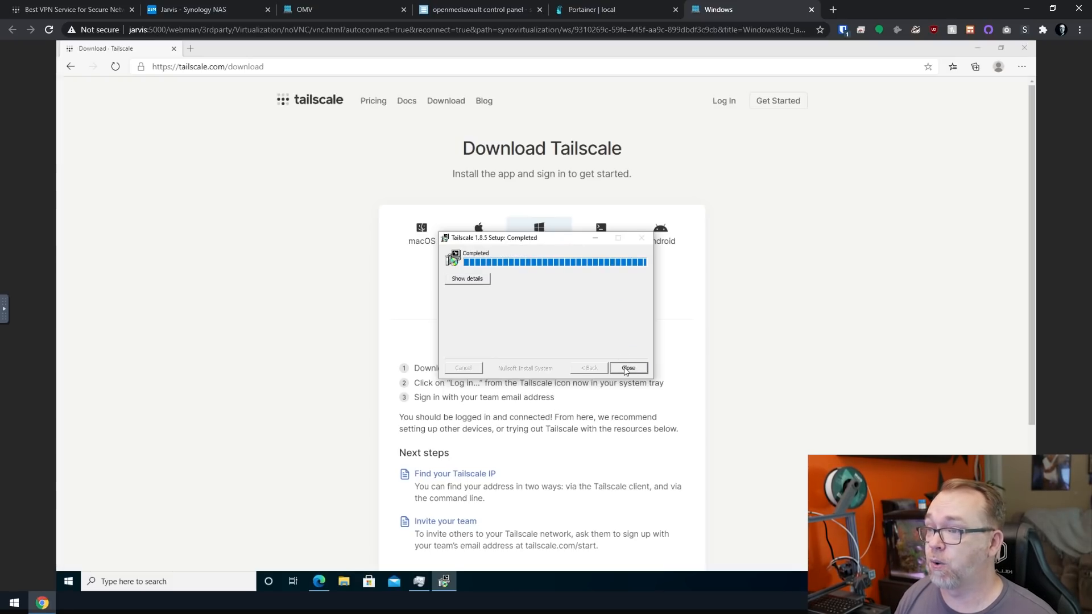
click(627, 368)
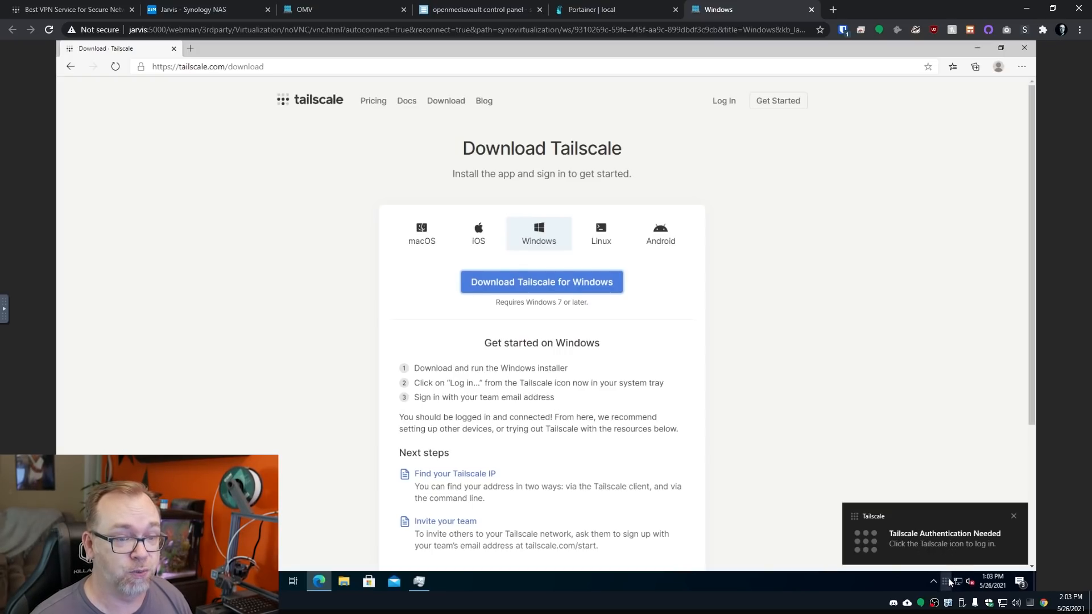
Select the 'Tailscale Authentication Needed' notification to open the login page in Edge.
click(540, 282)
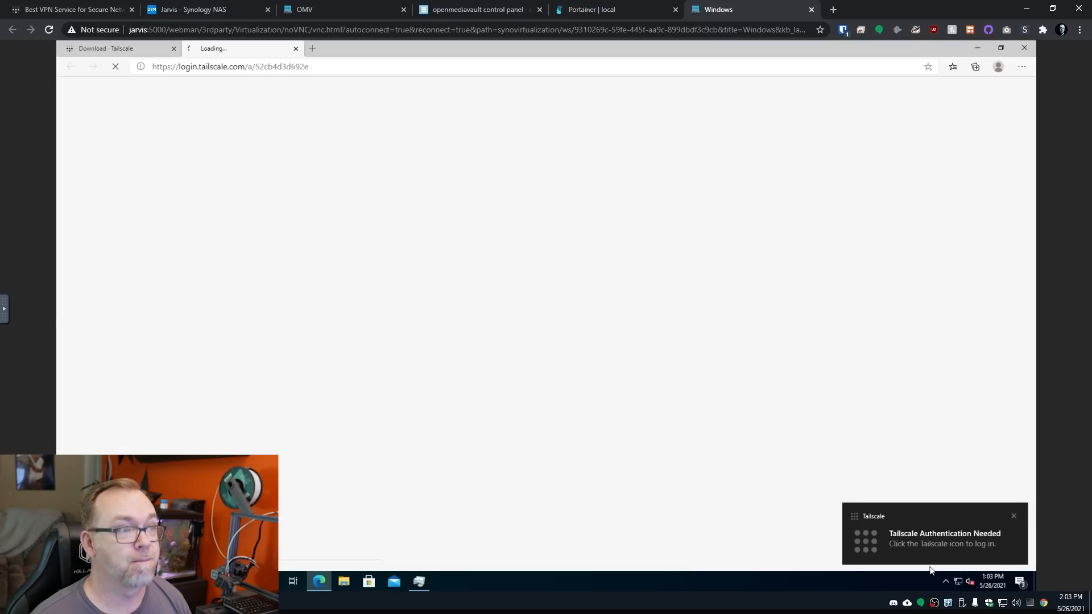